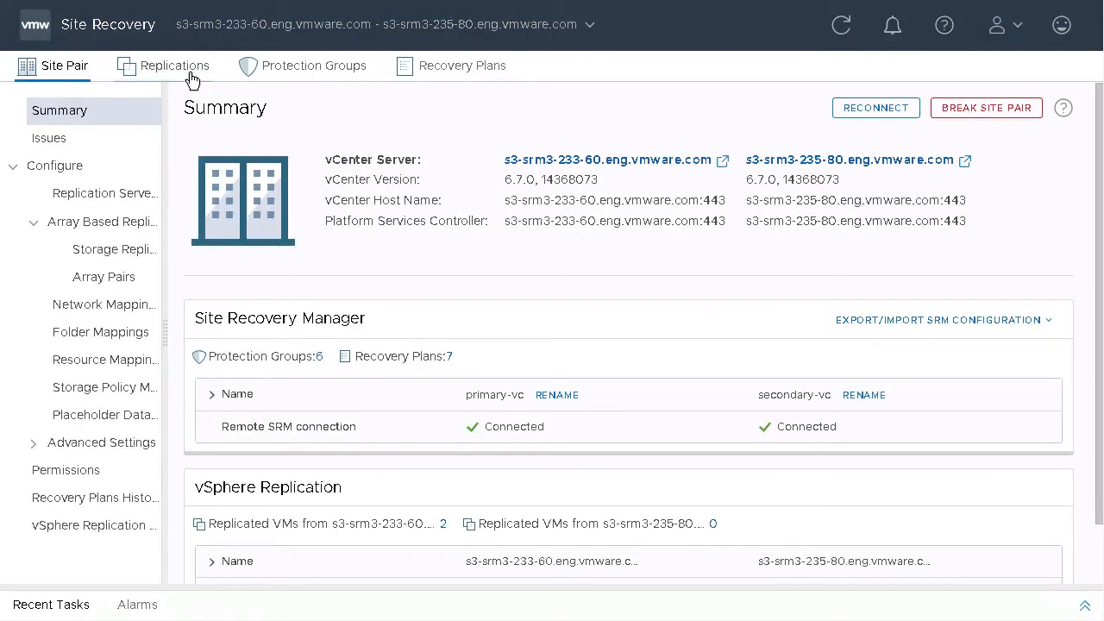
- View outgoing replications for App_Ph_21 and App_Ph_22, then open App_Ph_22's summary
left_click(174, 66)
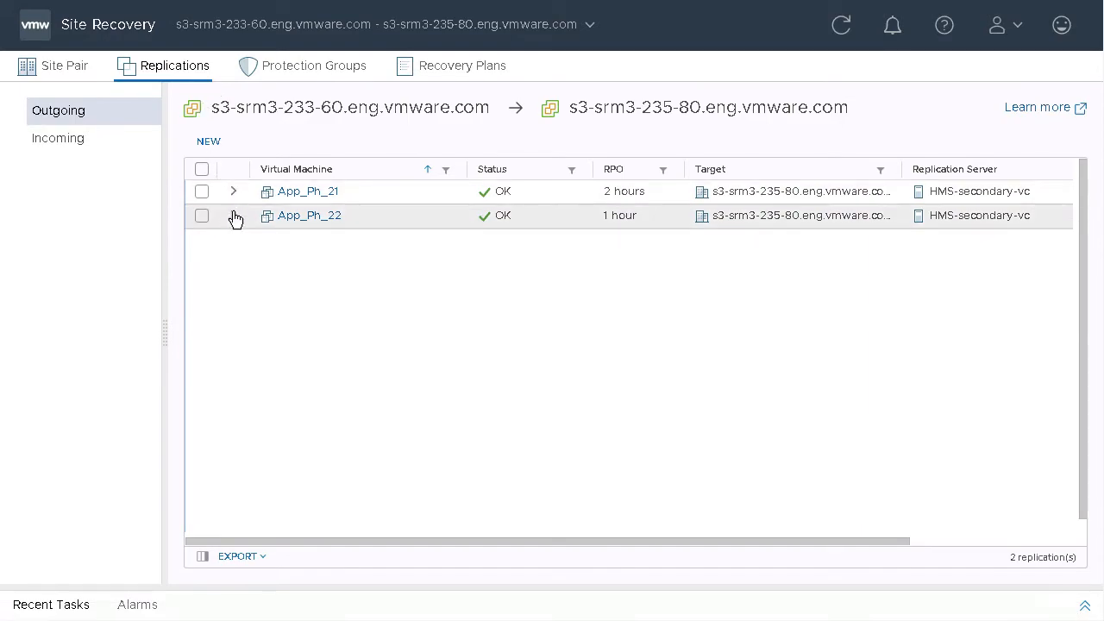
left_click(234, 215)
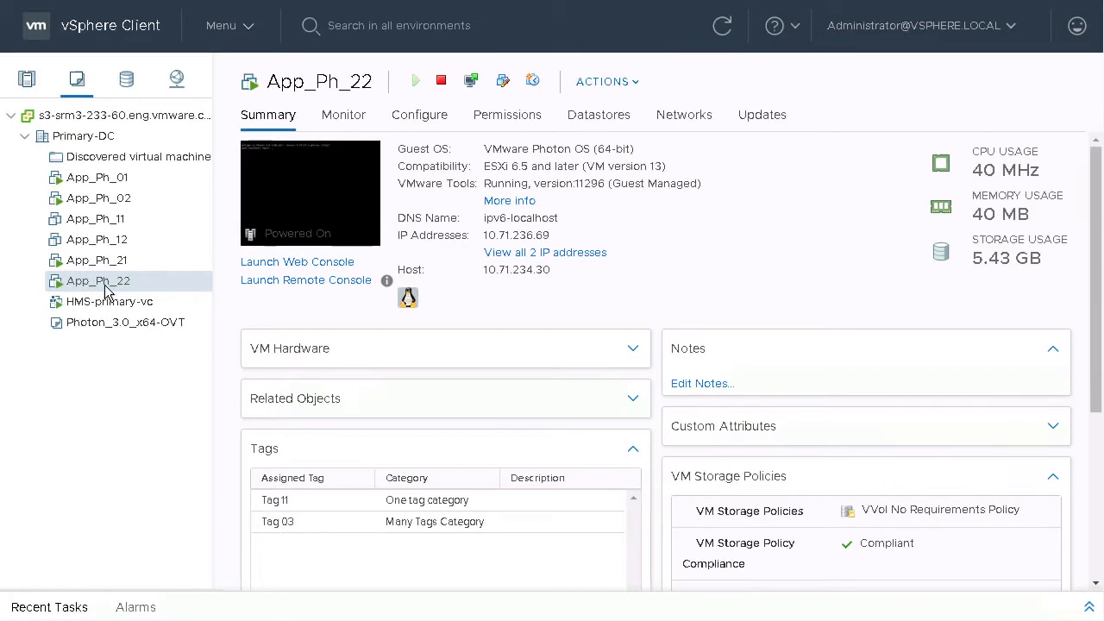
mouse_move(602, 95)
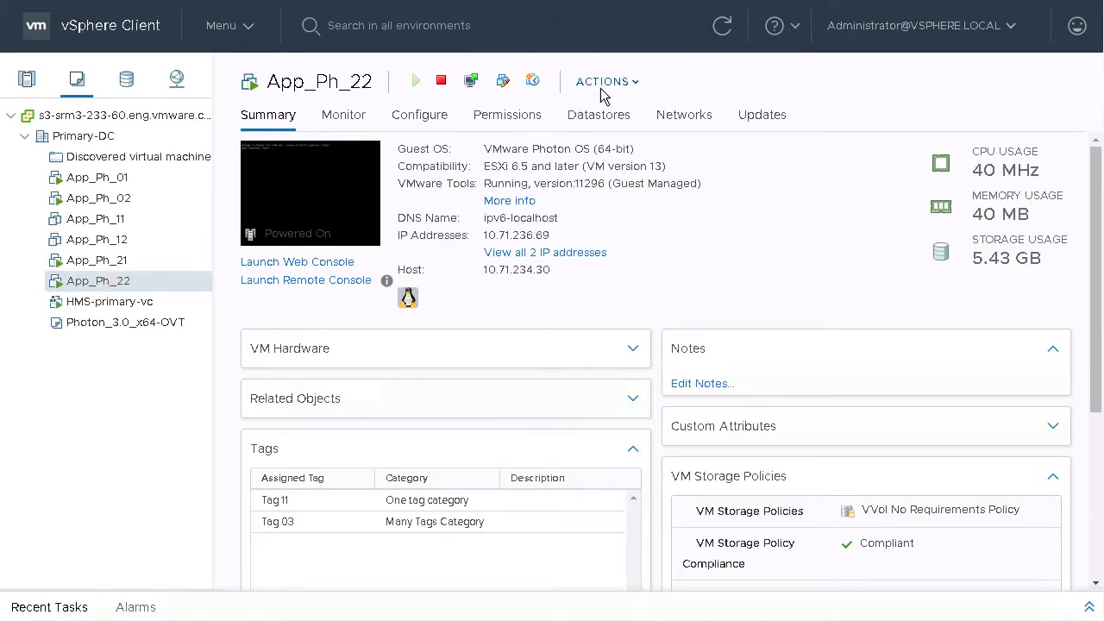
- Open Edit Settings for App_Ph_22 from its ACTIONS menu
left_click(606, 81)
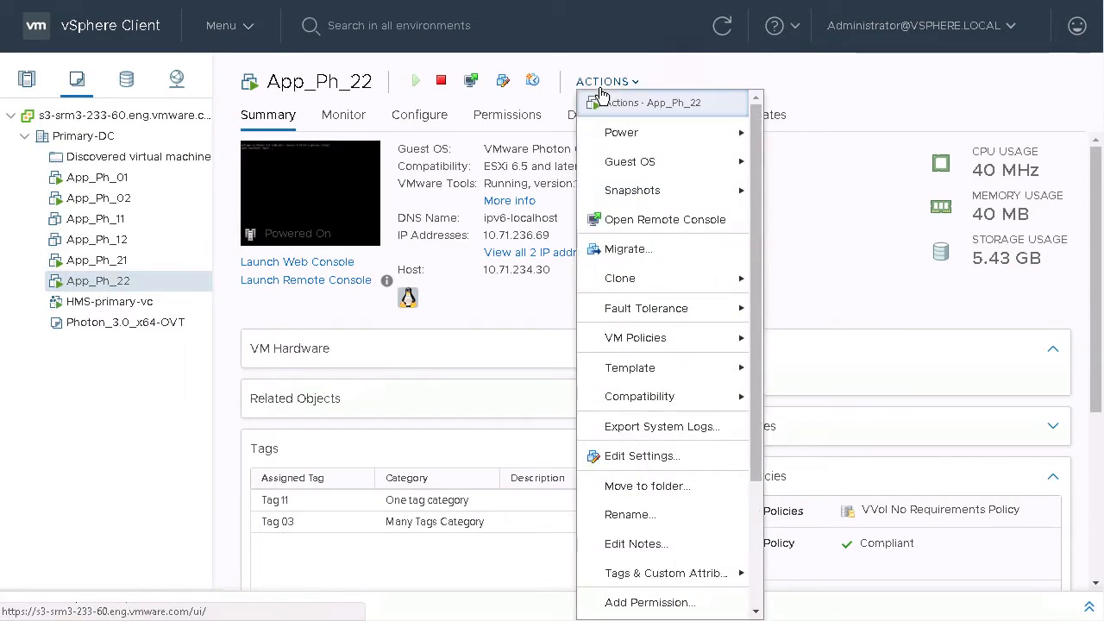
mouse_move(647, 337)
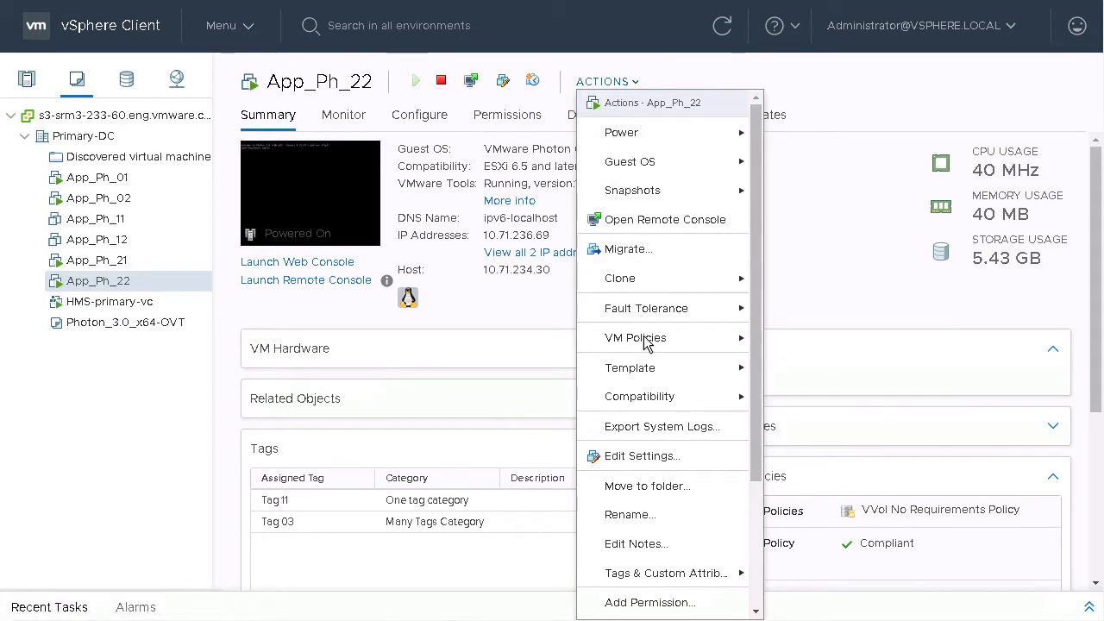
left_click(641, 455)
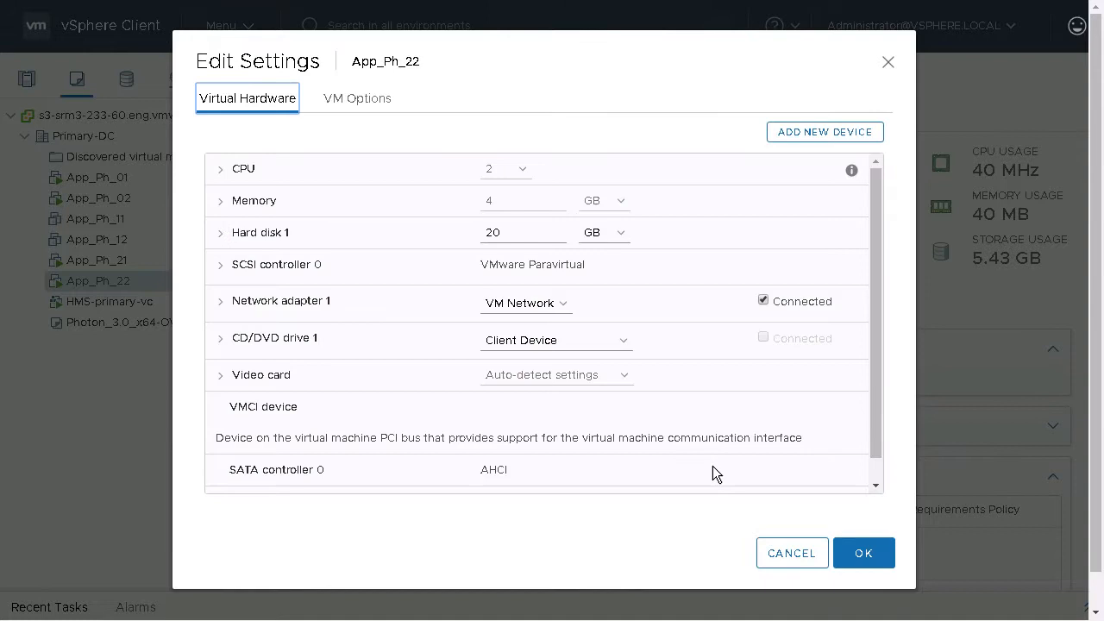
- Add a new 1 GB hard disk to App_Ph_22 and confirm the settings
left_click(823, 132)
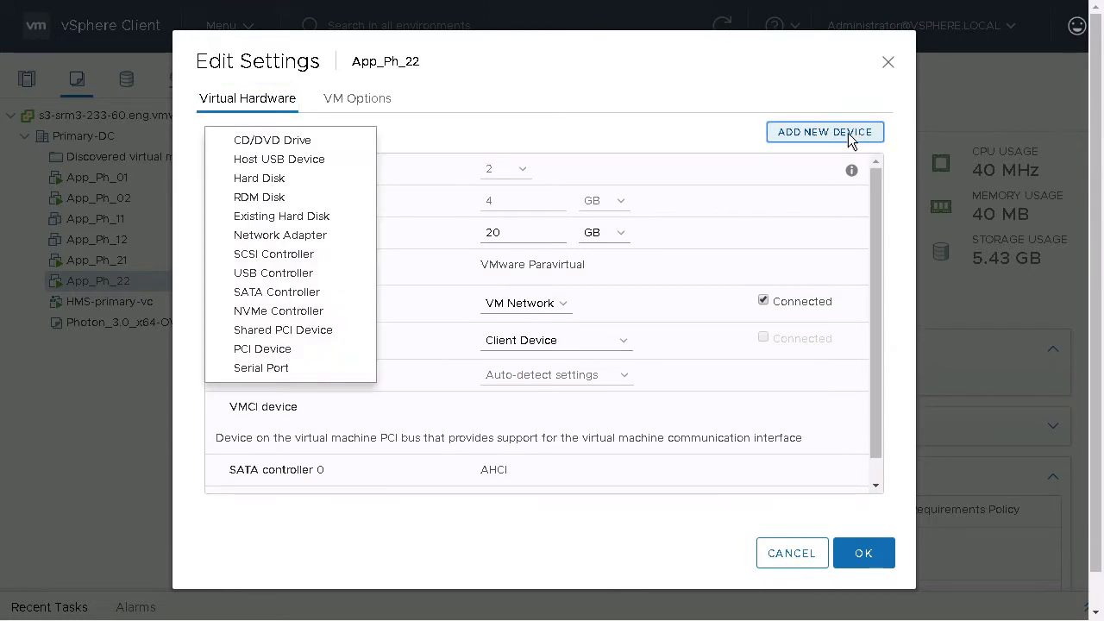
mouse_move(258, 177)
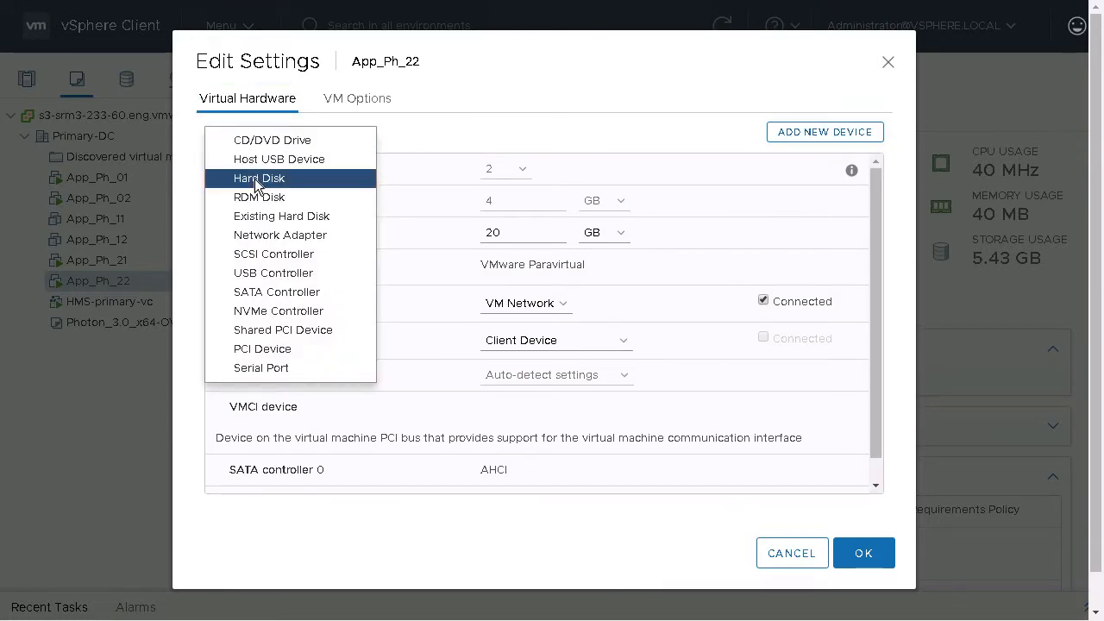
left_click(259, 177)
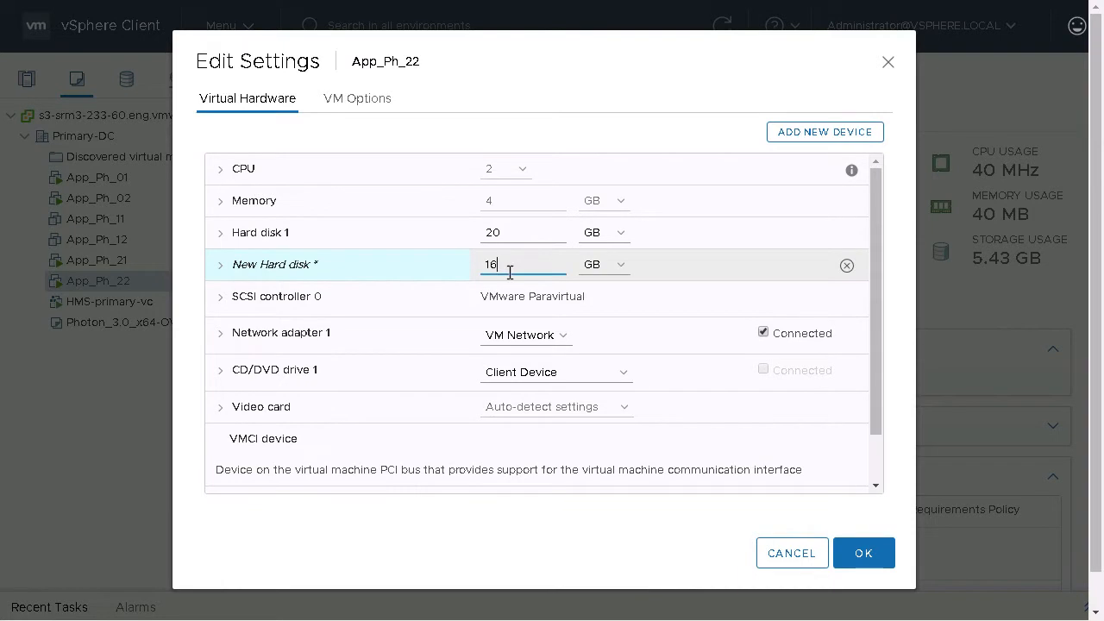
type("1")
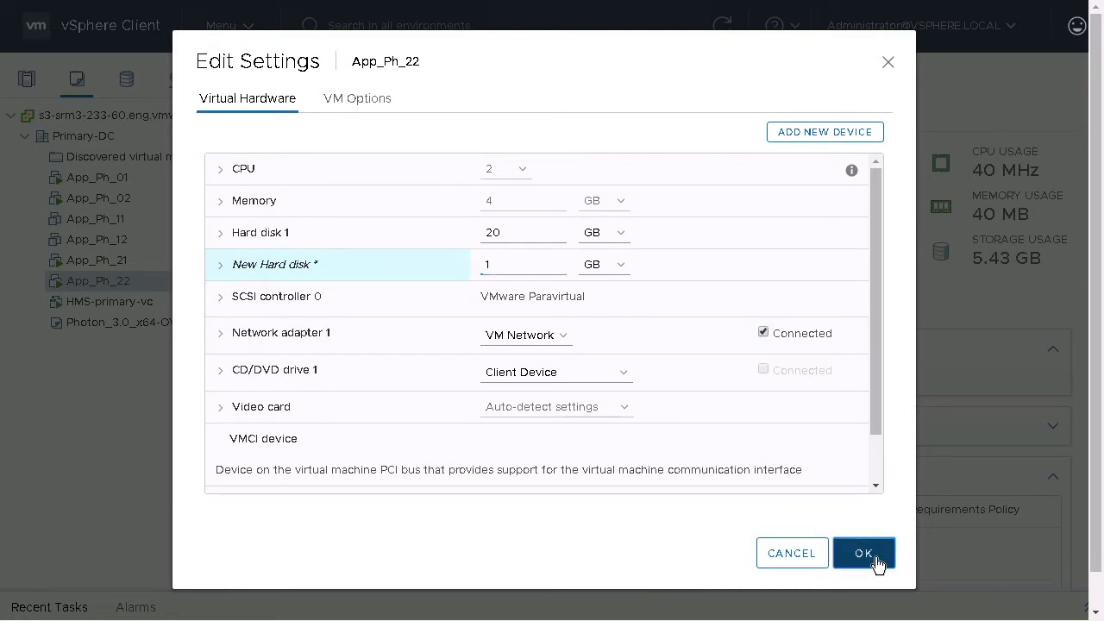
left_click(863, 553)
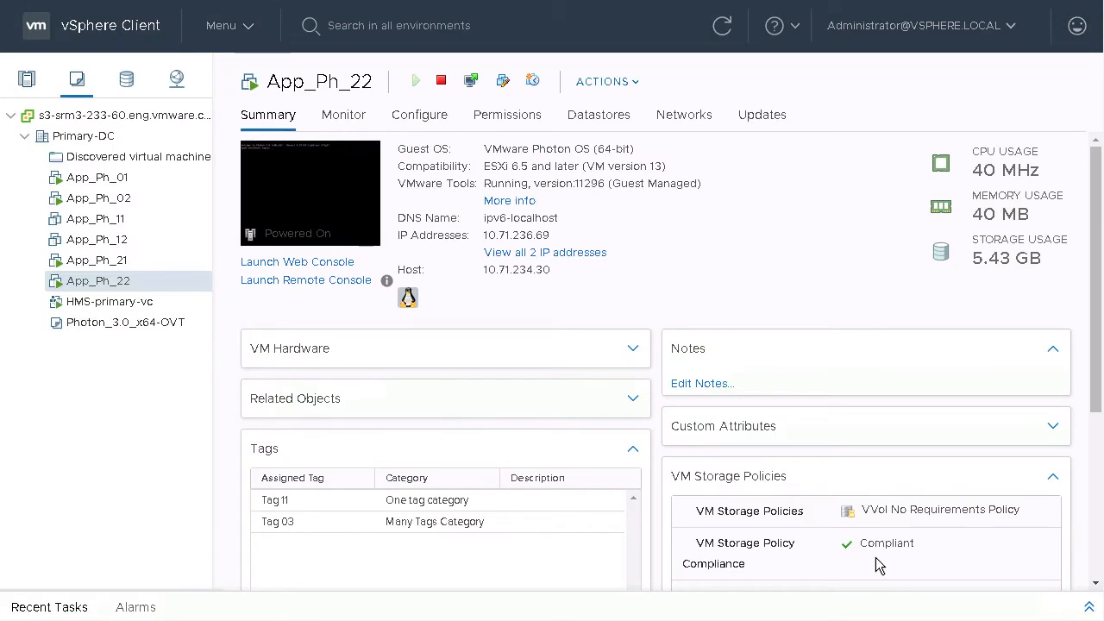
- Return to Site Recovery and select App_Ph_22's replication to view its disk details
left_click(722, 25)
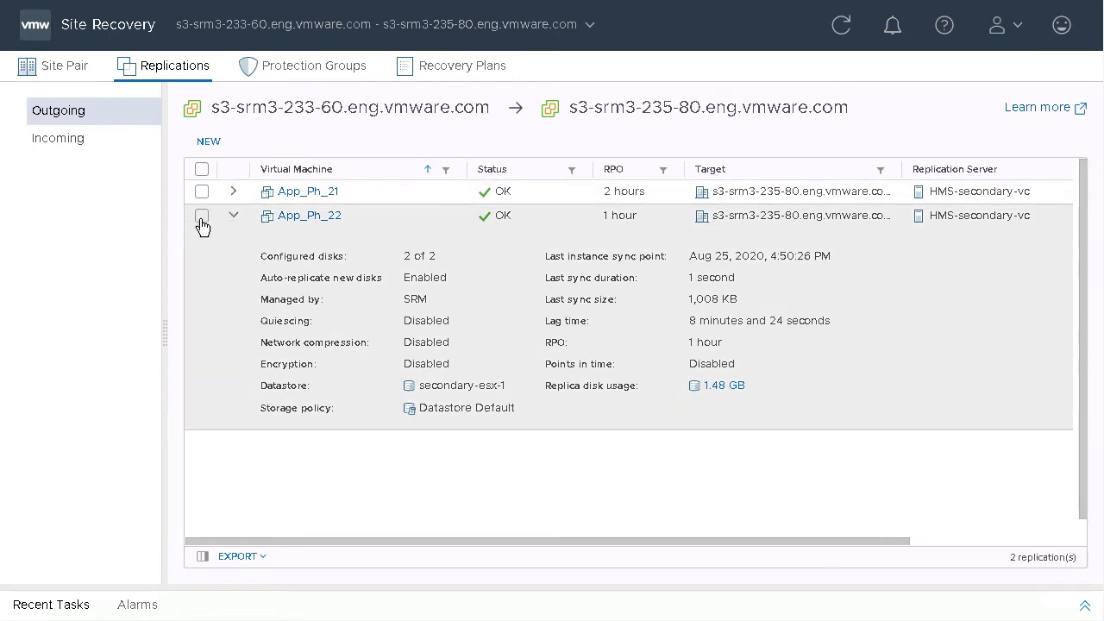
left_click(201, 215)
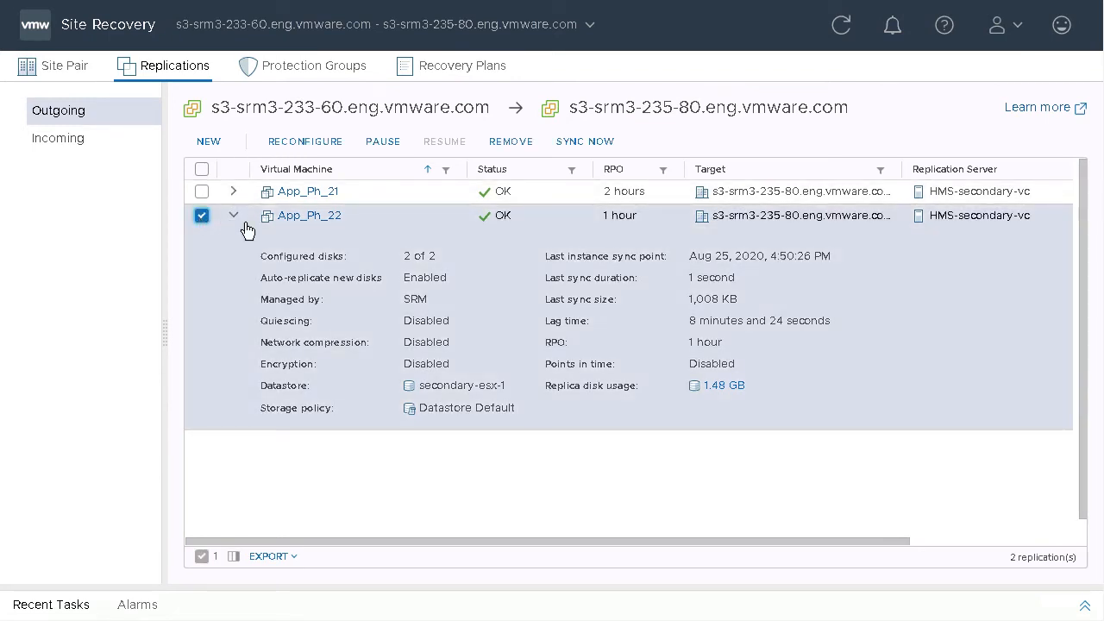
mouse_move(304, 140)
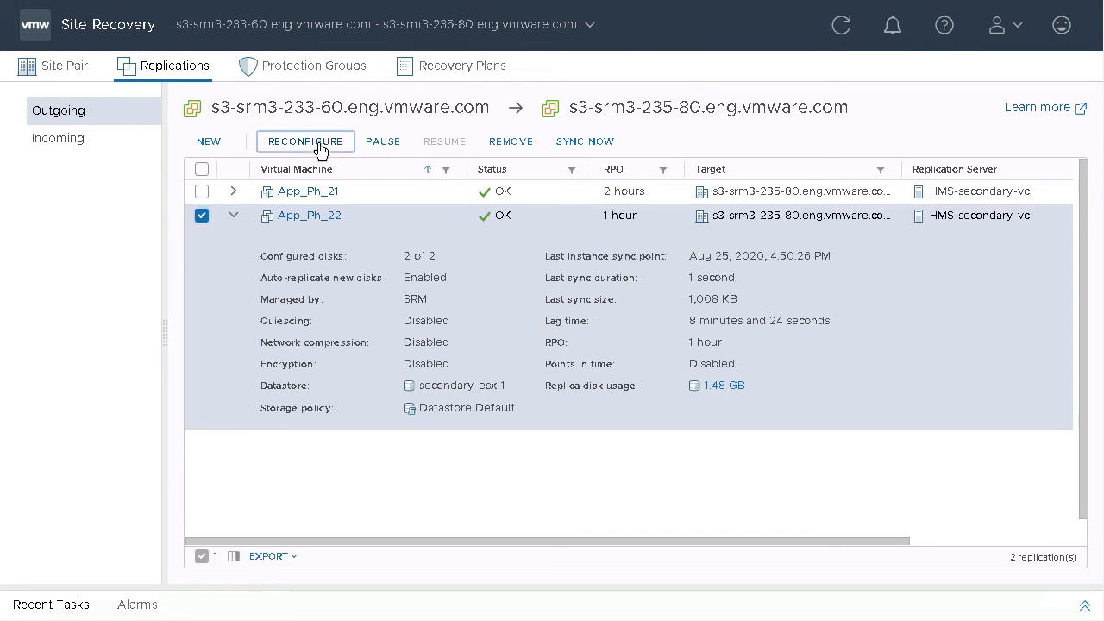
- Reconfigure App_Ph_22's replication with a manually selected server, advancing to target datastores
left_click(305, 141)
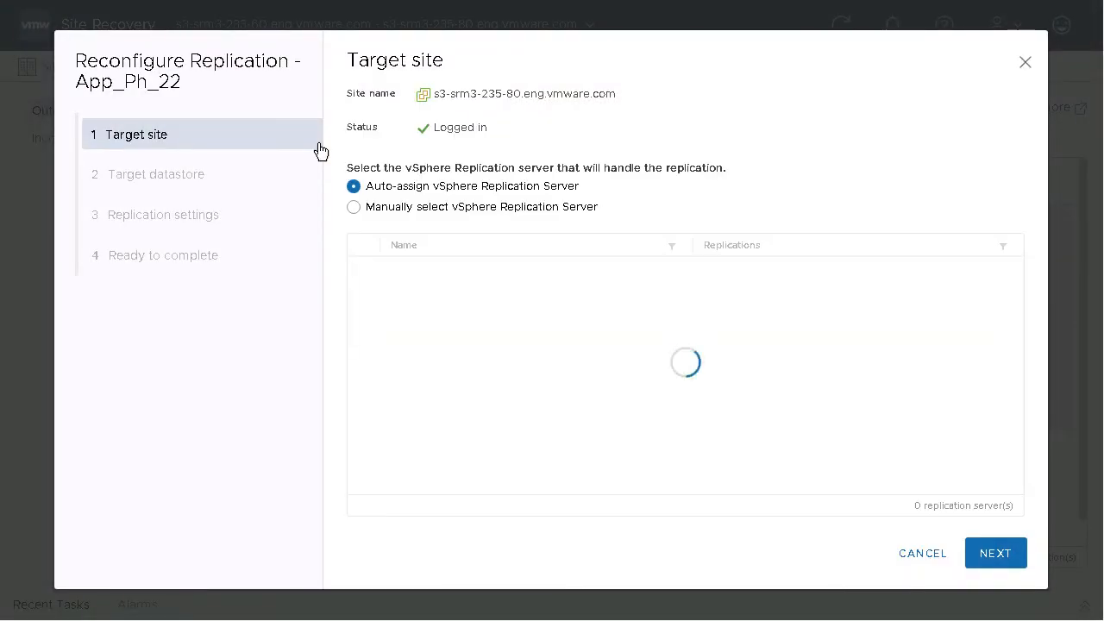
left_click(352, 206)
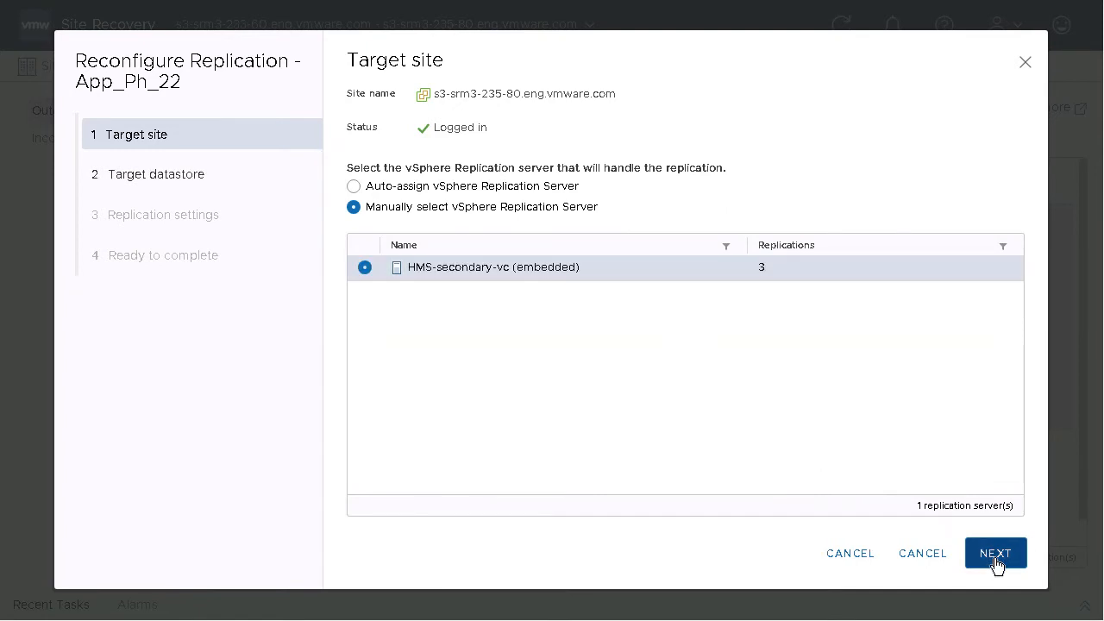
left_click(995, 552)
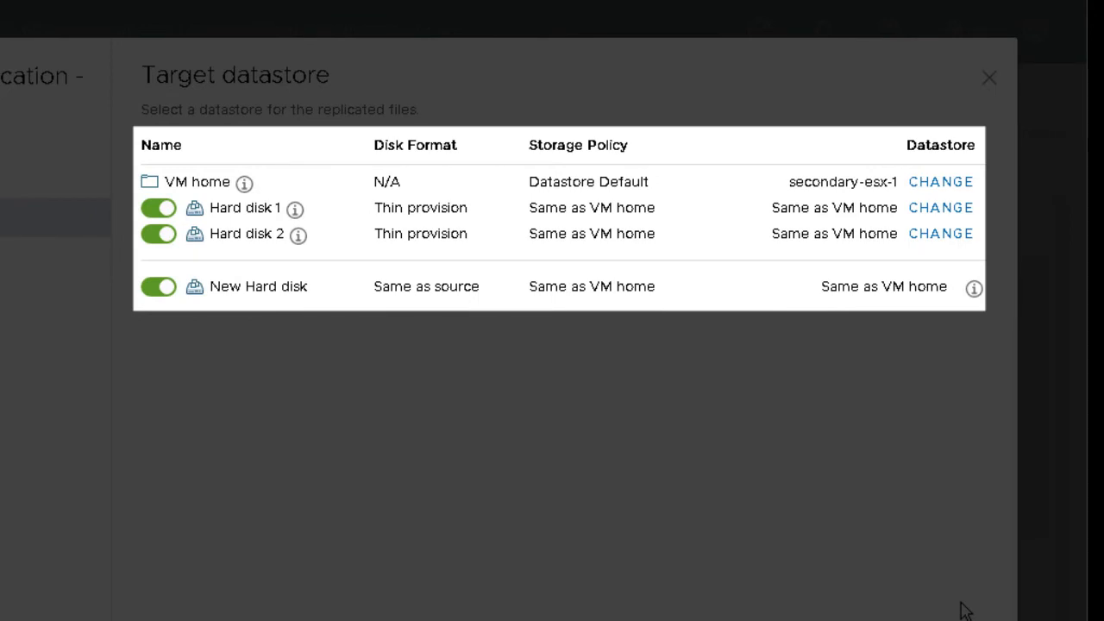